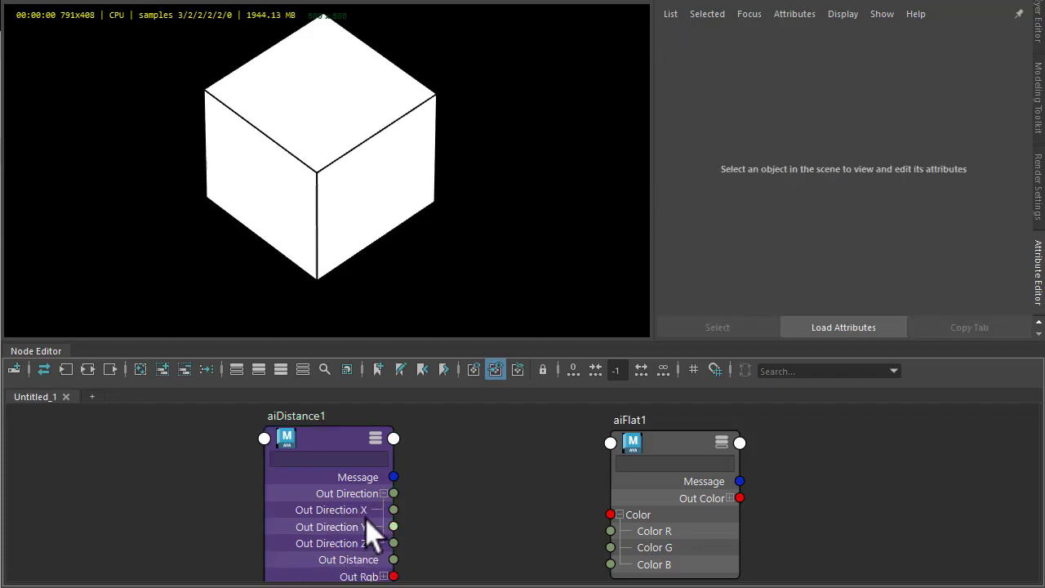
Step: Wire aiDistance1's Out Direction X, Y, Z into aiFlat1's Color R, G, B so the contact shadow tints red, green and blue
{"action": "left_click_drag", "start_coordinate": [394, 510], "coordinate": [539, 531]}
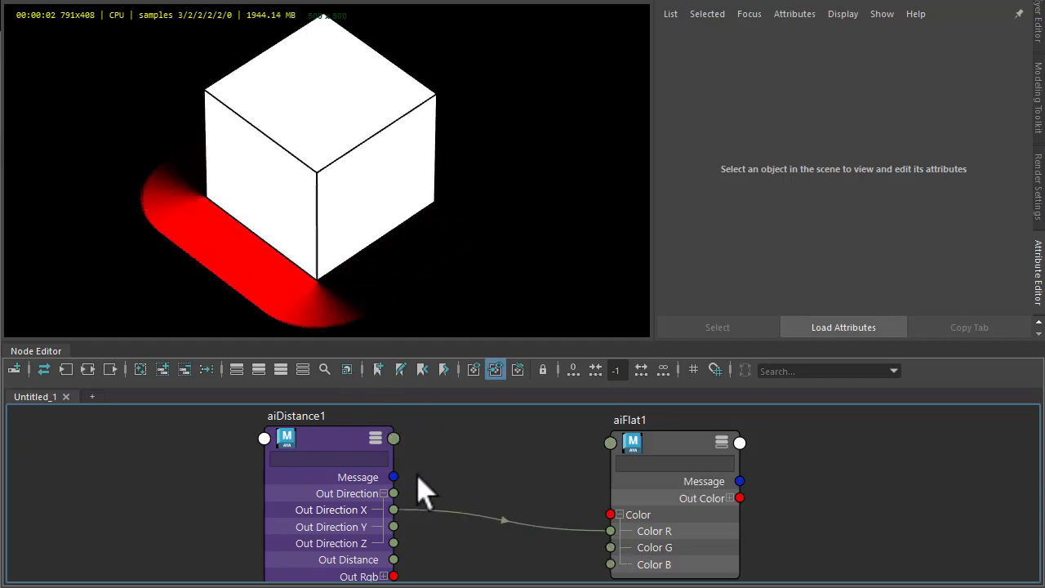
{"action": "left_click_drag", "start_coordinate": [394, 526], "coordinate": [611, 547]}
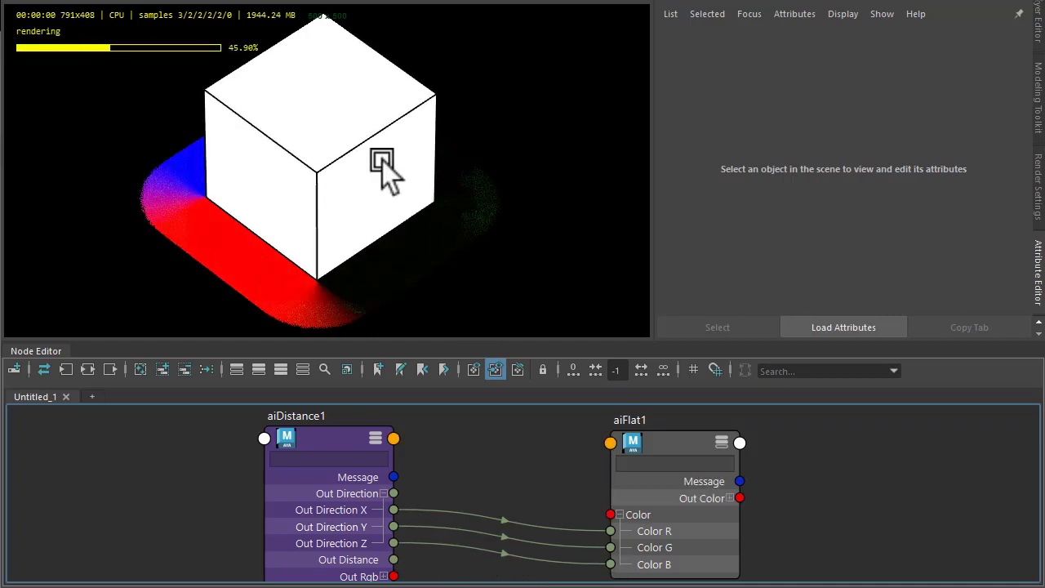
{"action": "left_click", "coordinate": [319, 123]}
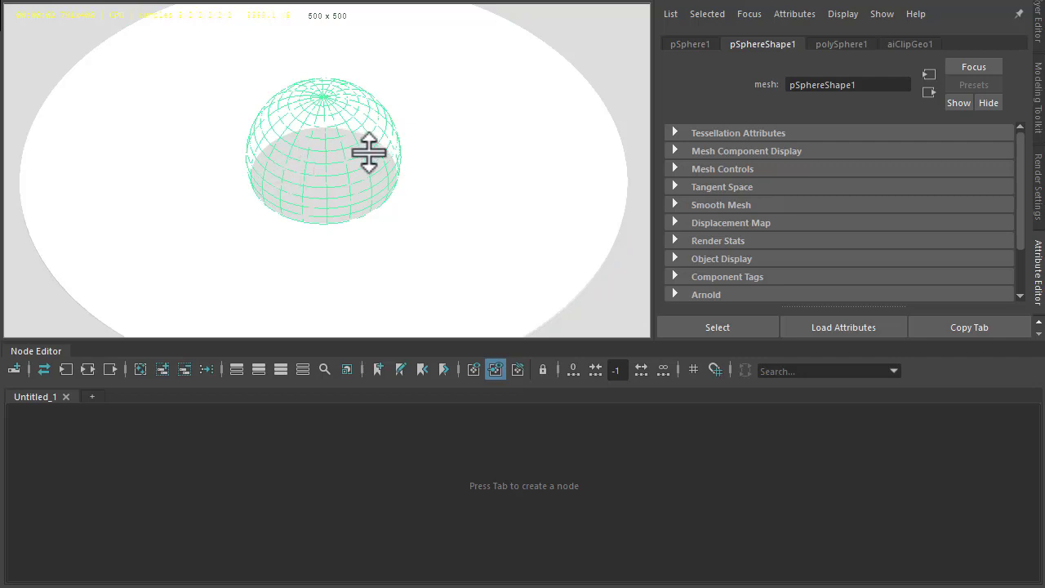
{"action": "mouse_move", "coordinate": [317, 157]}
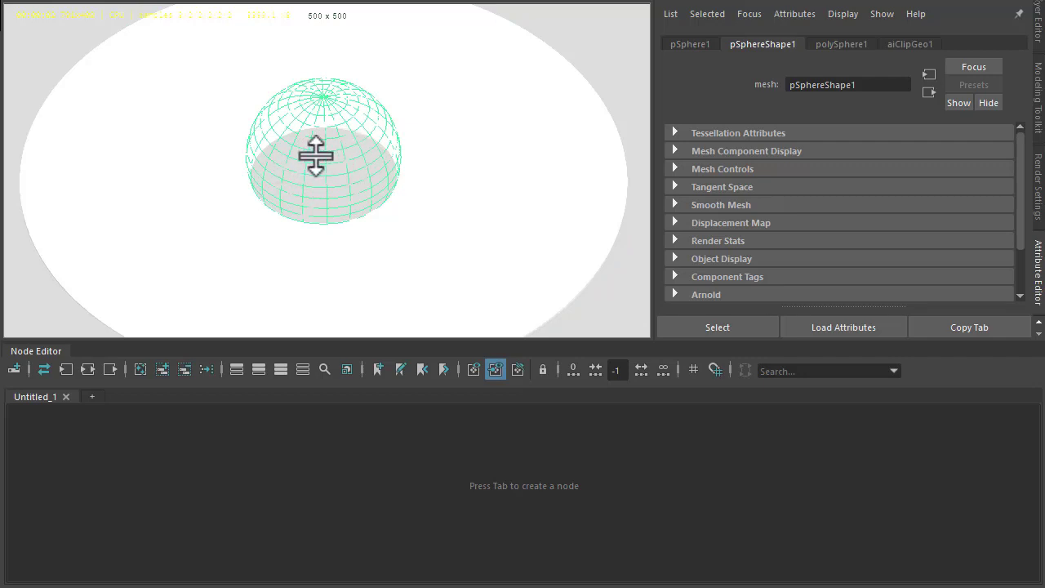
{"action": "mouse_move", "coordinate": [377, 178]}
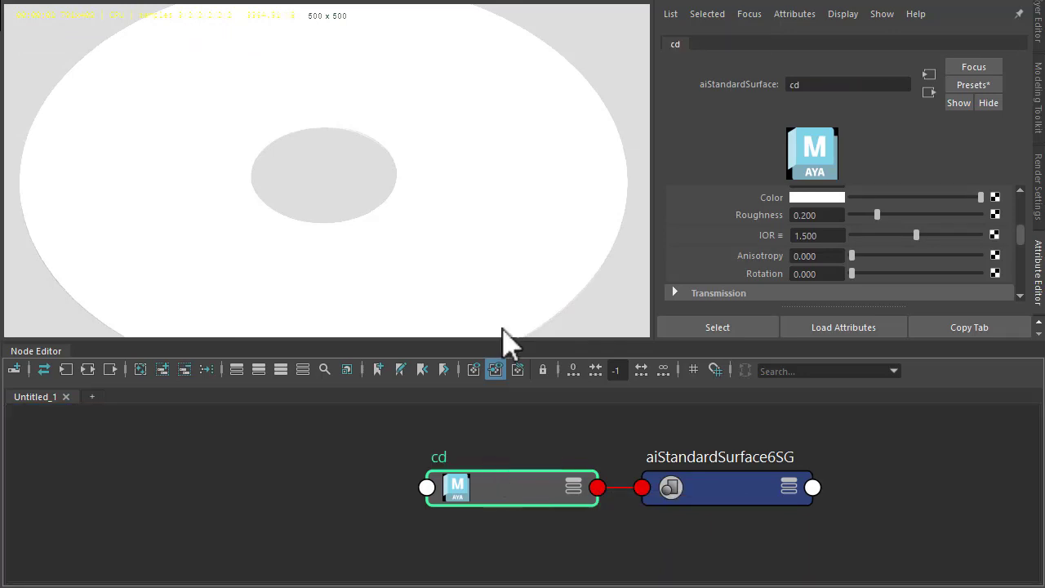
Step: Assign the brushed-metal cd material to the selected disc via the node's marking menu
{"action": "right_click", "coordinate": [509, 487]}
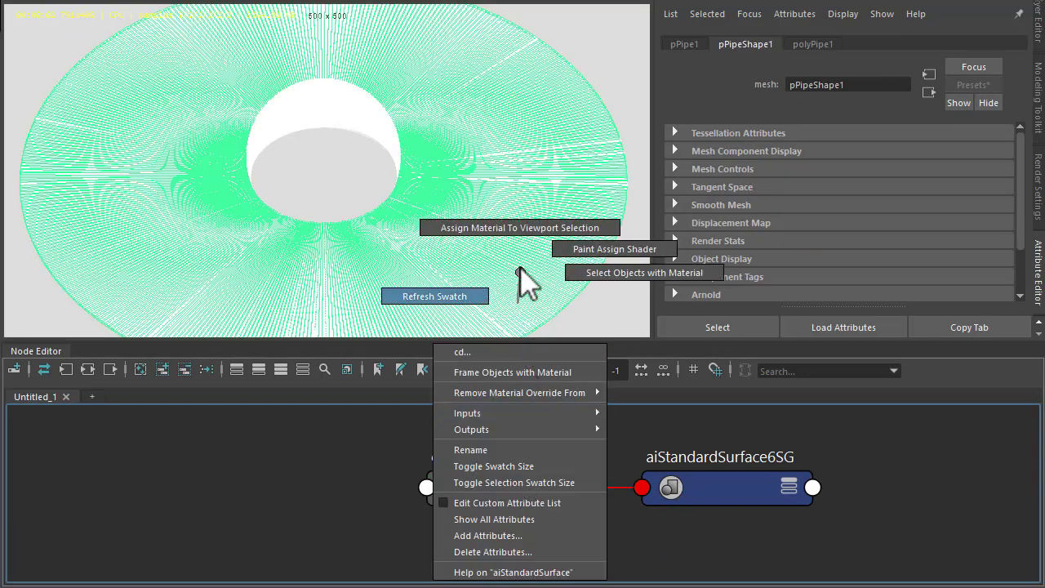
{"action": "left_click", "coordinate": [463, 353]}
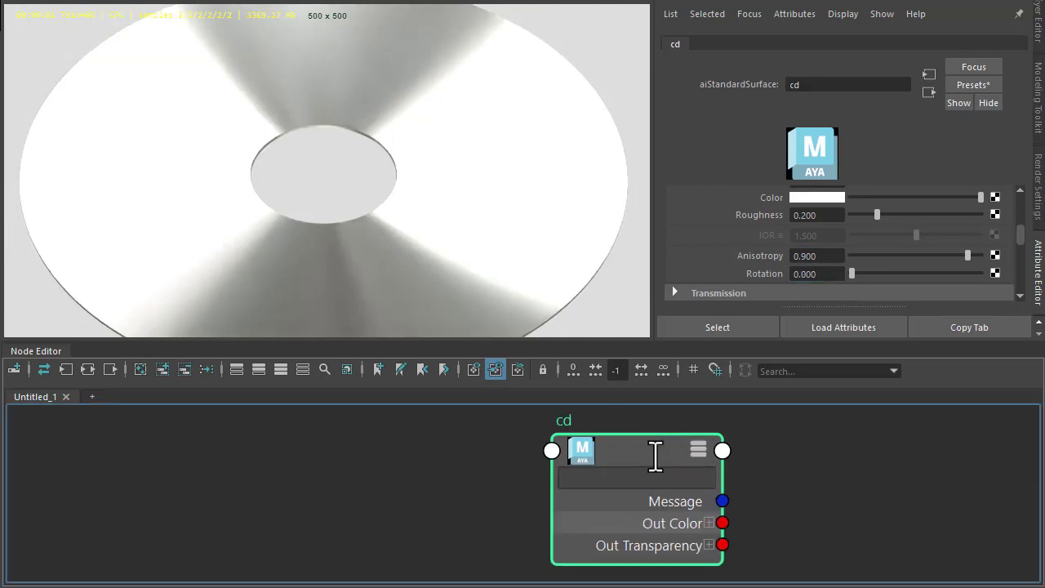
Step: Add an aiDistance node feeding cd's Base Color and widen its Distance so the rainbow fills the disc
{"action": "type", "text": "dis"}
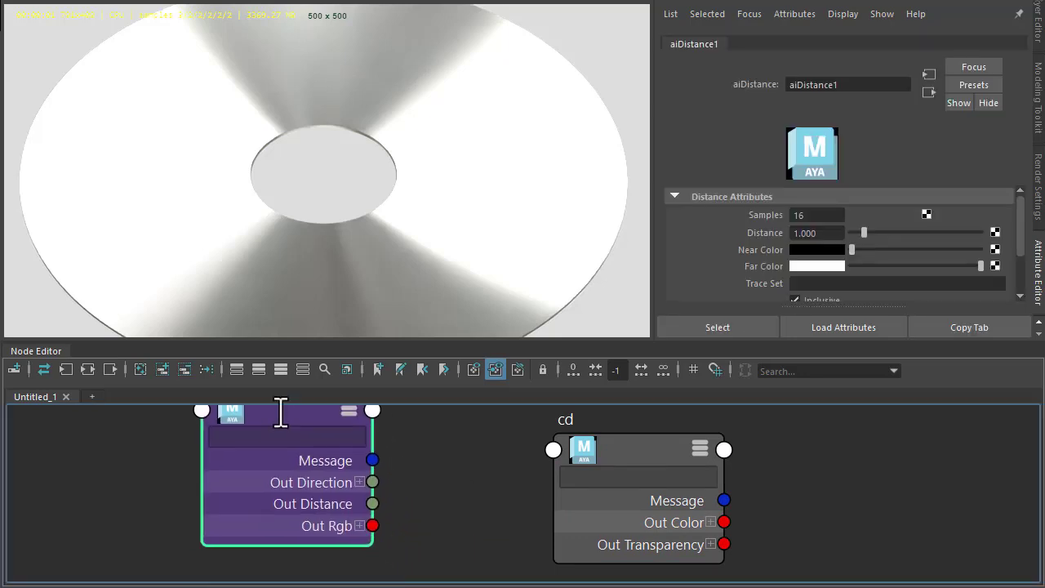
{"action": "left_click_drag", "start_coordinate": [372, 482], "coordinate": [405, 493]}
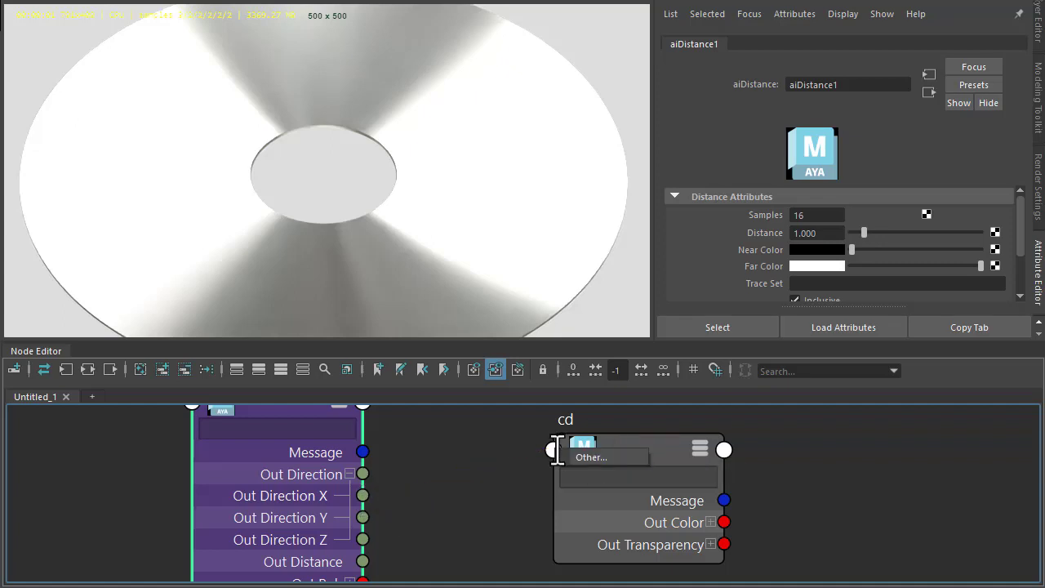
{"action": "left_click", "coordinate": [591, 457]}
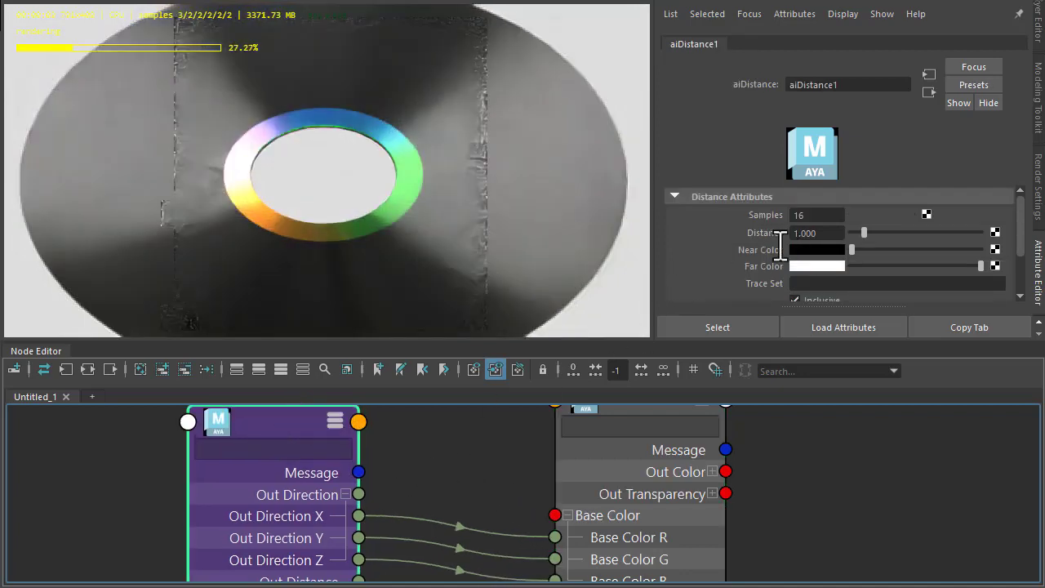
{"action": "left_click_drag", "start_coordinate": [864, 232], "coordinate": [908, 232]}
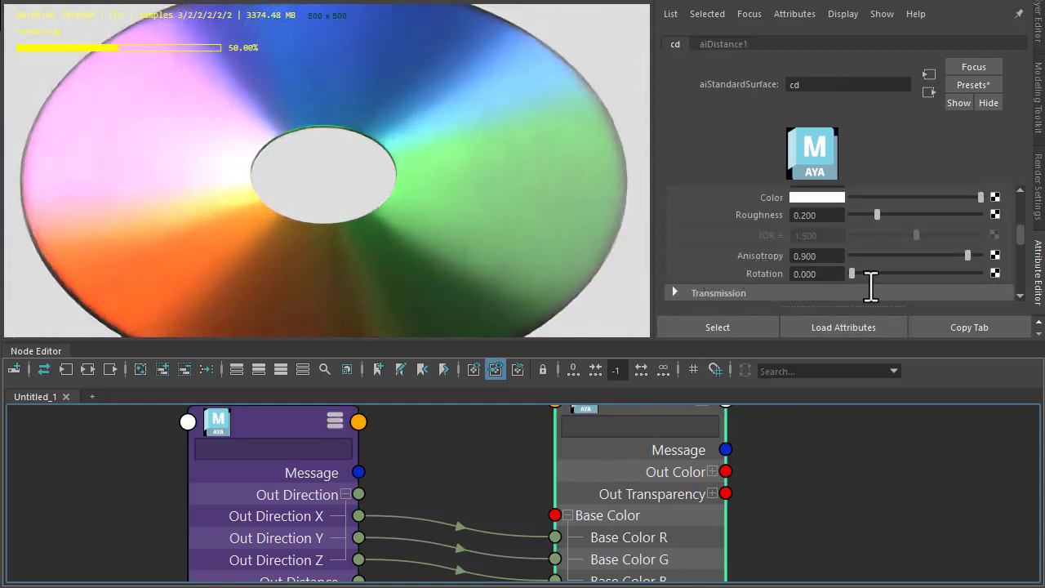
Step: Turn up the cd surface's anisotropy Rotation in several slider pulls
{"action": "left_click_drag", "start_coordinate": [853, 274], "coordinate": [885, 275]}
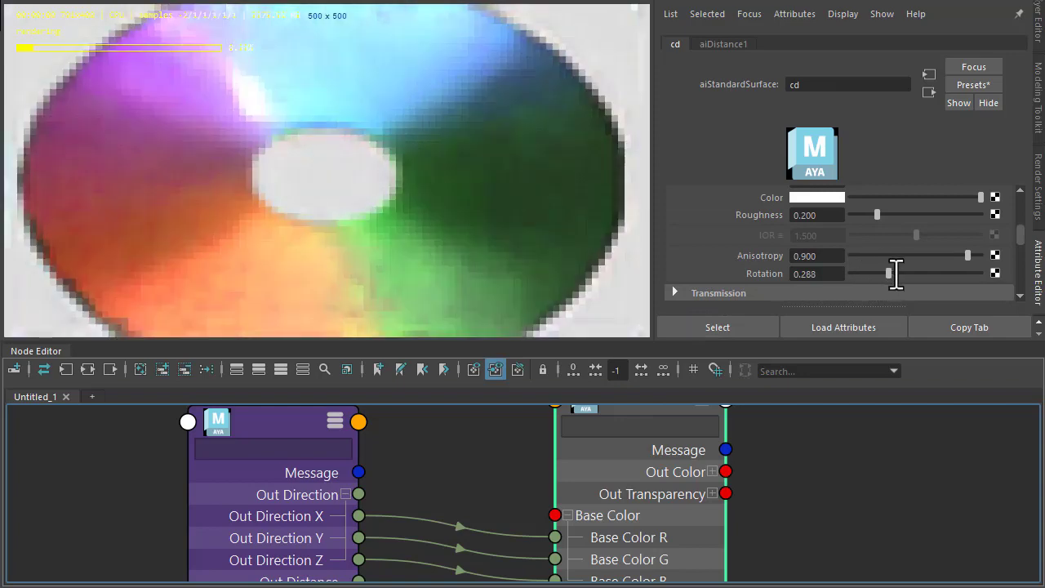
{"action": "left_click_drag", "start_coordinate": [885, 274], "coordinate": [902, 274]}
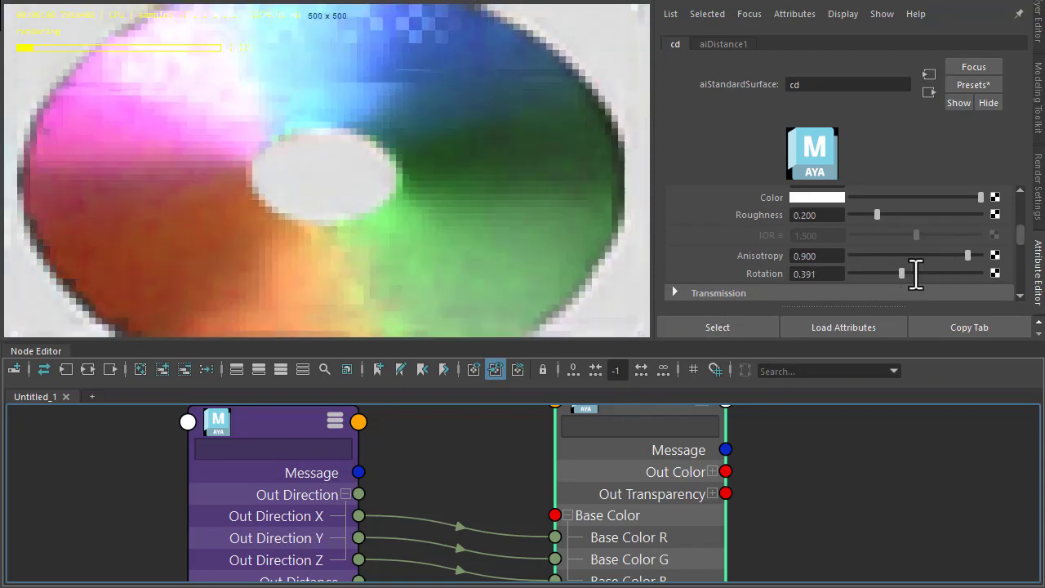
{"action": "left_click_drag", "start_coordinate": [902, 274], "coordinate": [935, 275]}
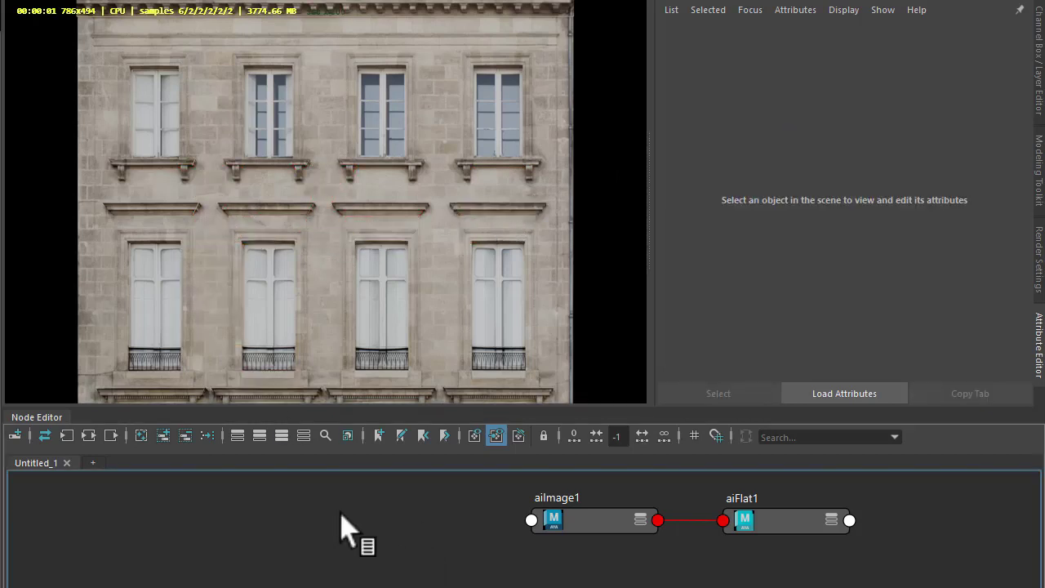
{"action": "mouse_move", "coordinate": [356, 526]}
{"action": "type", "text": "ramp"}
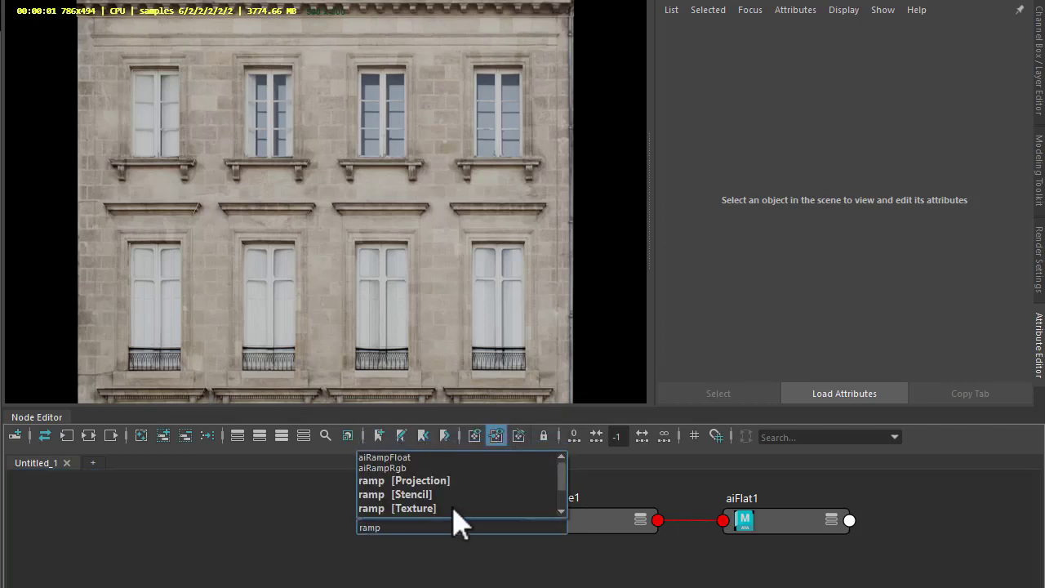
Step: Create an aiRampRgb feeding the facade image and set its Type to custom
{"action": "left_click", "coordinate": [382, 467]}
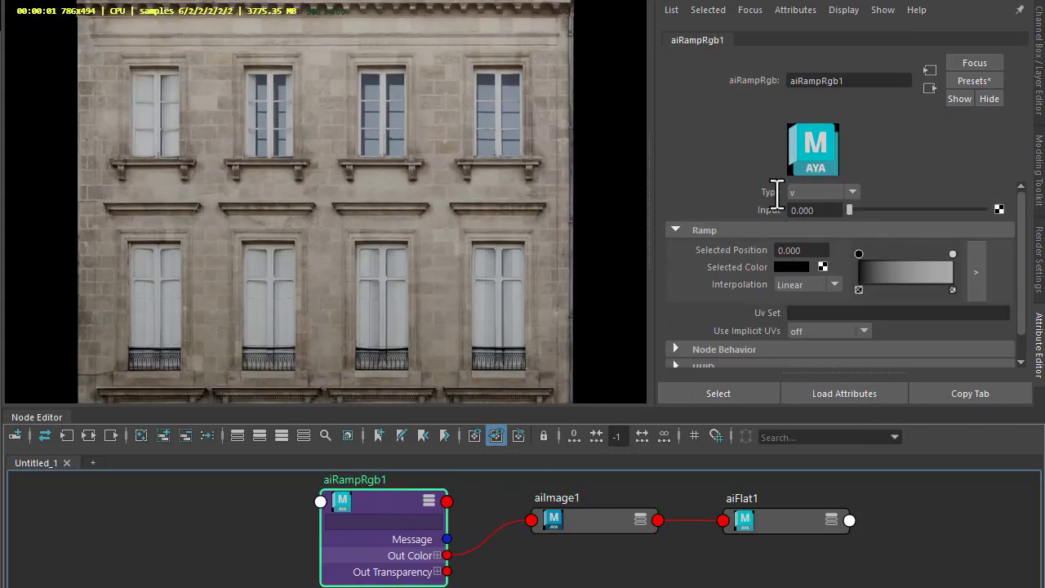
{"action": "left_click", "coordinate": [852, 191]}
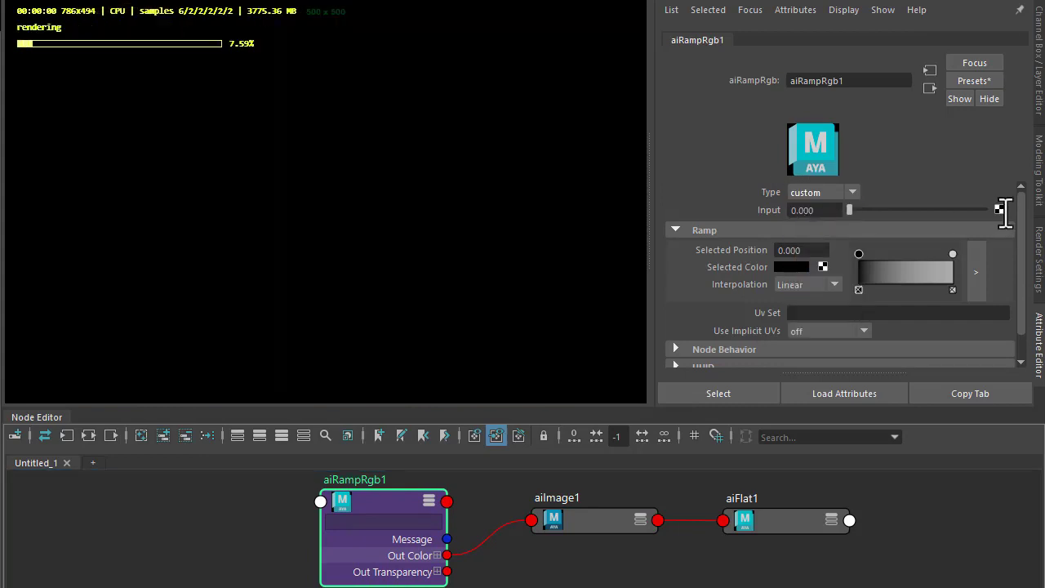
{"action": "left_click", "coordinate": [172, 539]}
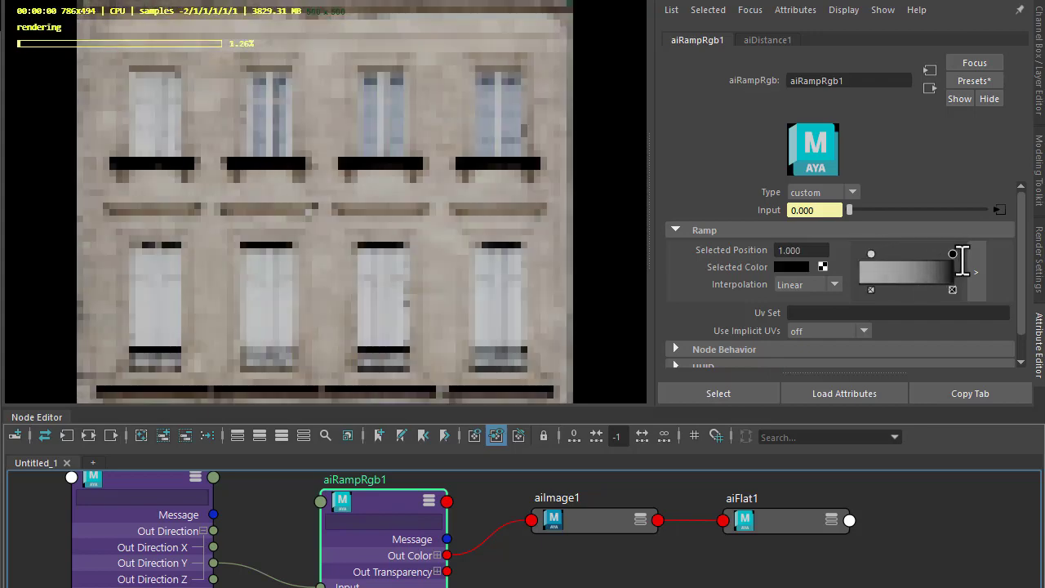
Step: Lengthen aiDistance1's Distance so dirt spreads under the ledges and darken the ramp's dirt colour
{"action": "left_click", "coordinate": [767, 39]}
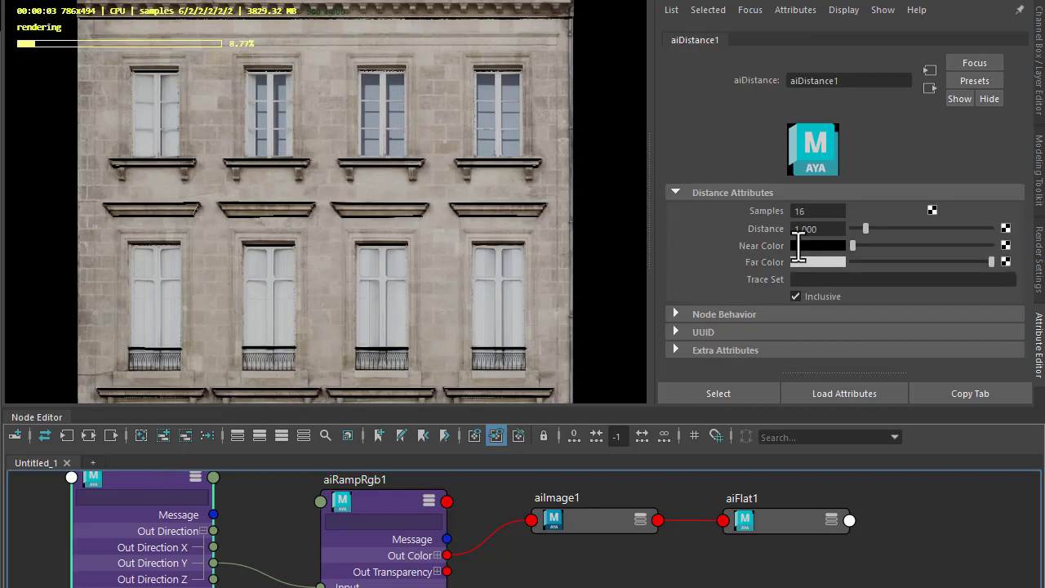
{"action": "left_click_drag", "start_coordinate": [866, 229], "coordinate": [928, 236]}
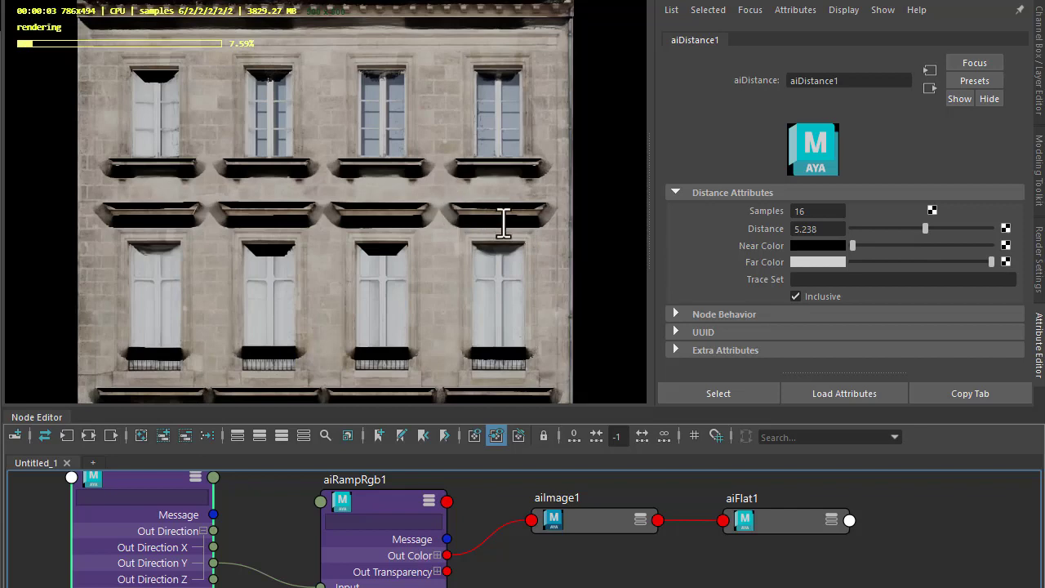
{"action": "mouse_move", "coordinate": [356, 498]}
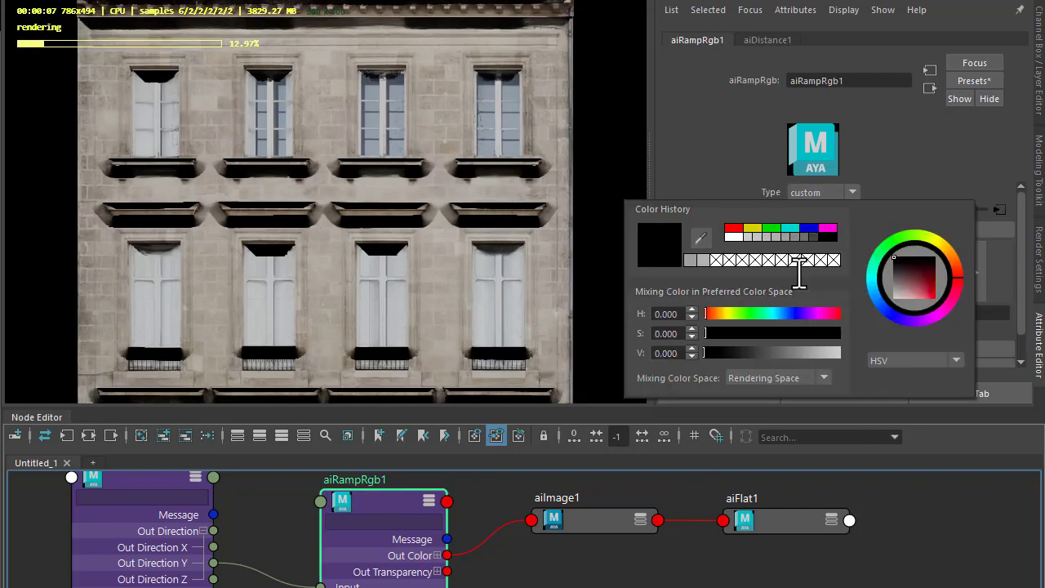
{"action": "left_click_drag", "start_coordinate": [705, 353], "coordinate": [764, 353]}
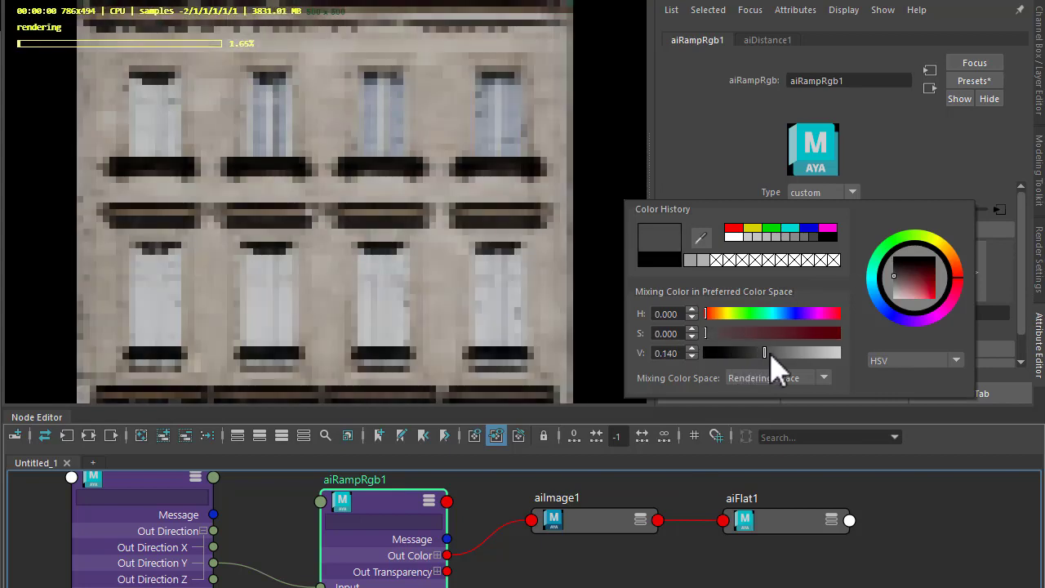
{"action": "left_click_drag", "start_coordinate": [766, 352], "coordinate": [812, 353]}
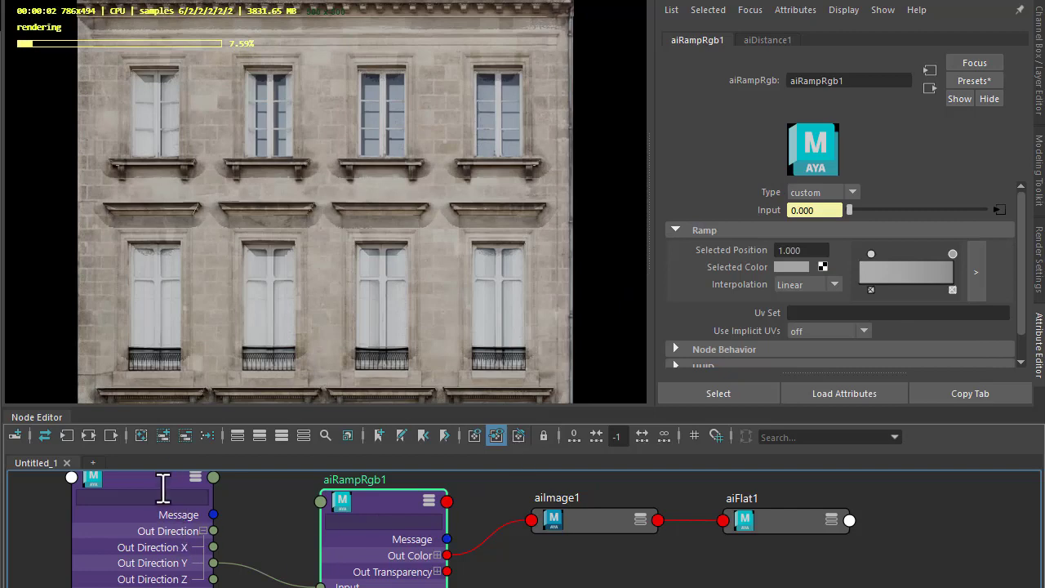
Step: Reset the dirt Distance to 0.000, then slide it back up to about 4.3
{"action": "left_click", "coordinate": [766, 39]}
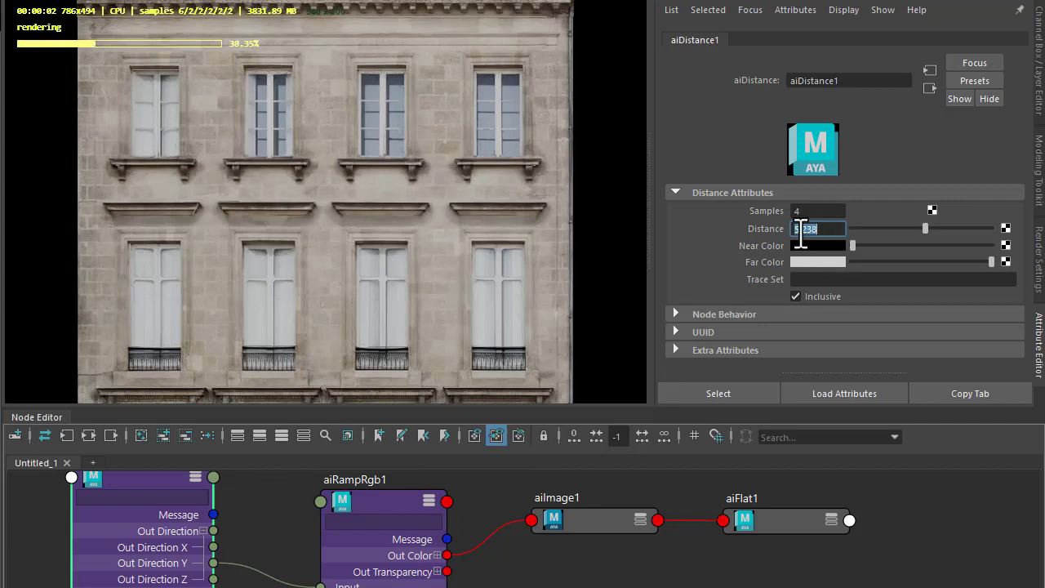
{"action": "type", "text": "0.000"}
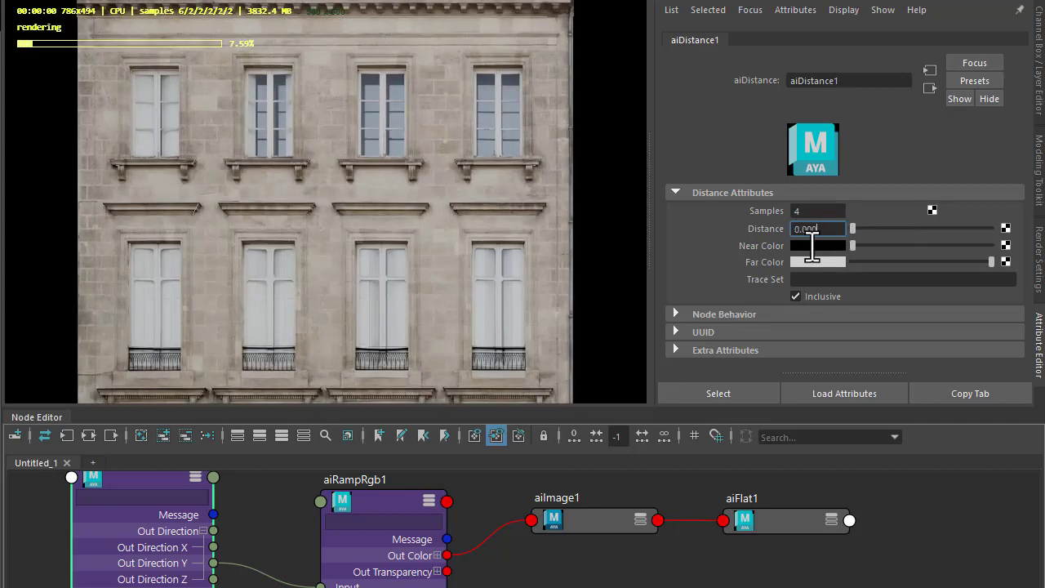
{"action": "left_click_drag", "start_coordinate": [852, 229], "coordinate": [914, 229]}
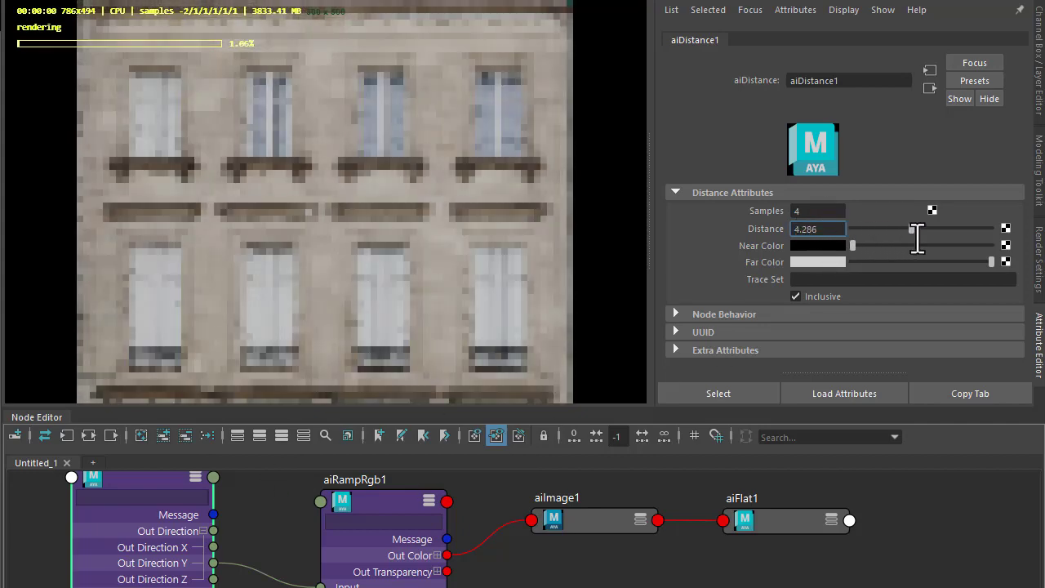
{"action": "left_click_drag", "start_coordinate": [917, 229], "coordinate": [953, 228]}
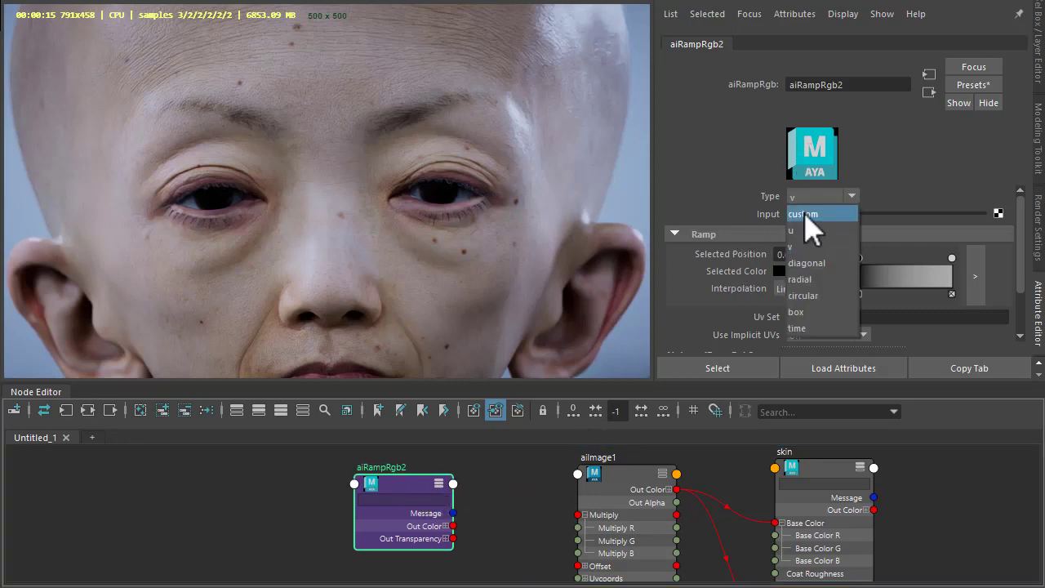
Step: Switch aiRampRgb2 to custom input and set its end colour back to white so the skin renders normally
{"action": "left_click", "coordinate": [598, 457]}
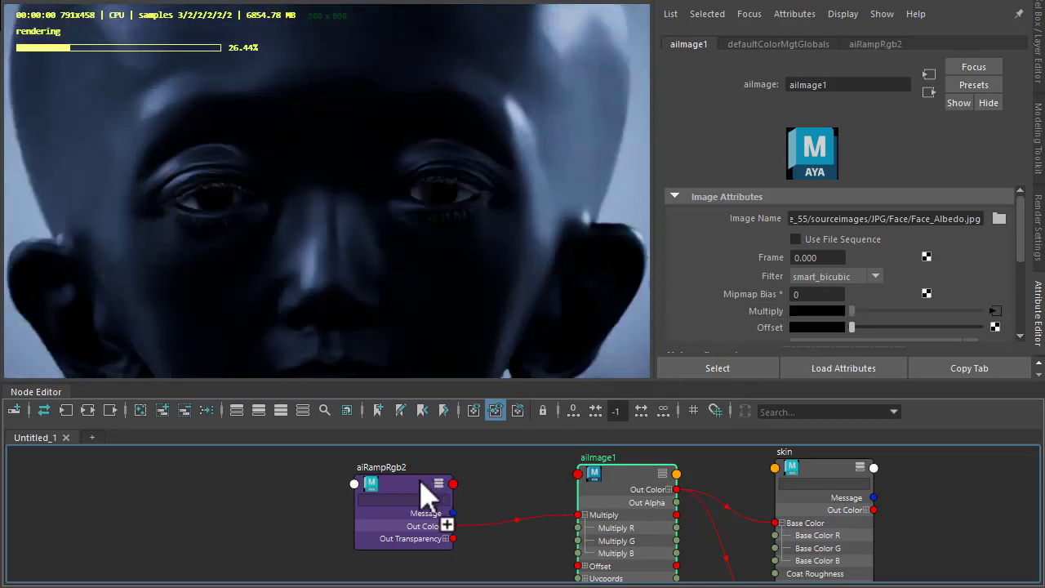
{"action": "left_click", "coordinate": [402, 482]}
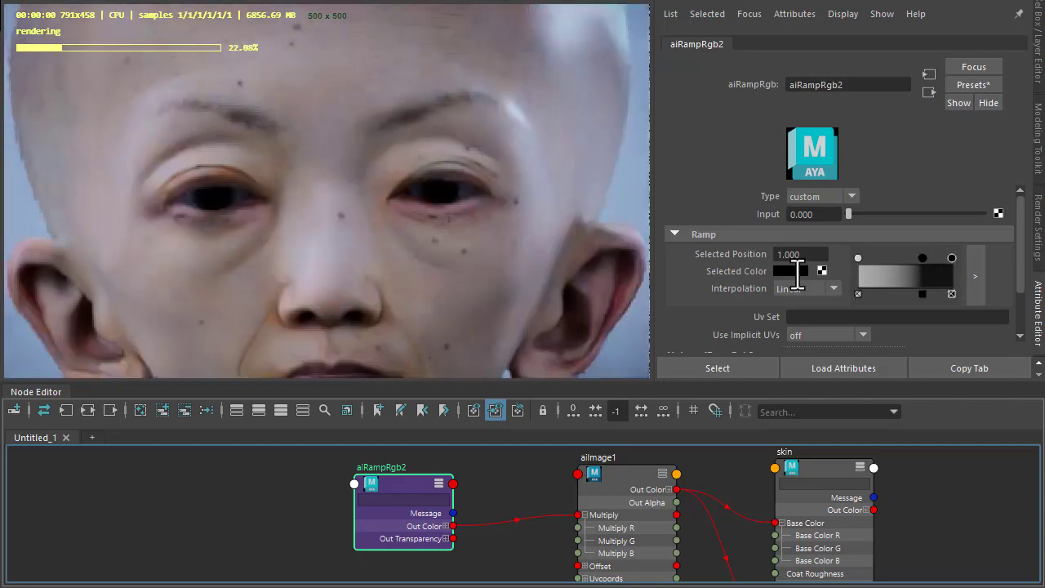
{"action": "left_click", "coordinate": [791, 272]}
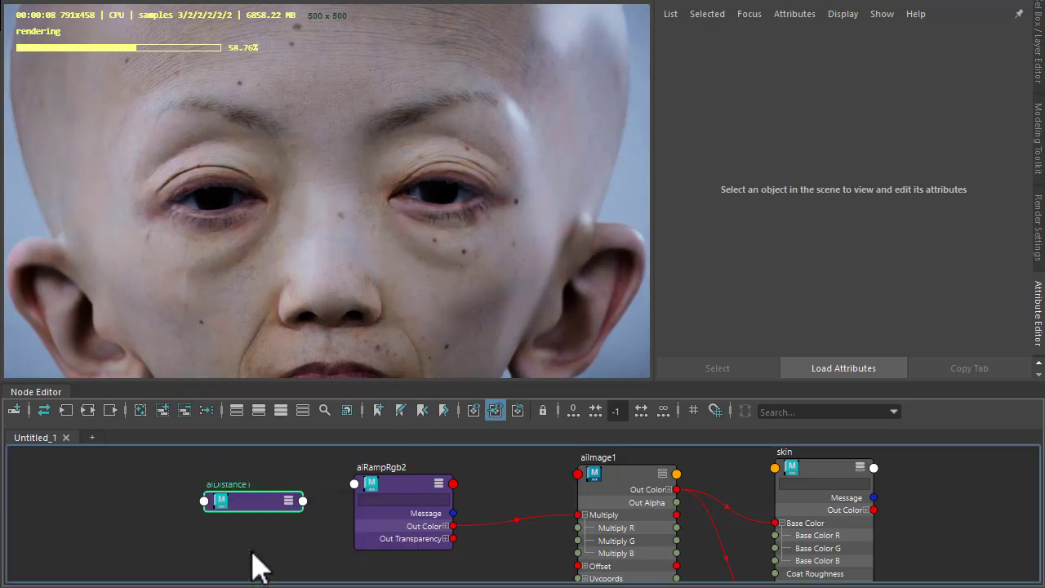
Step: Place aiDistance1 driving the ramp, set Distance to 10.000 (after trying shorter) and Samples to 4
{"action": "left_click", "coordinate": [253, 484]}
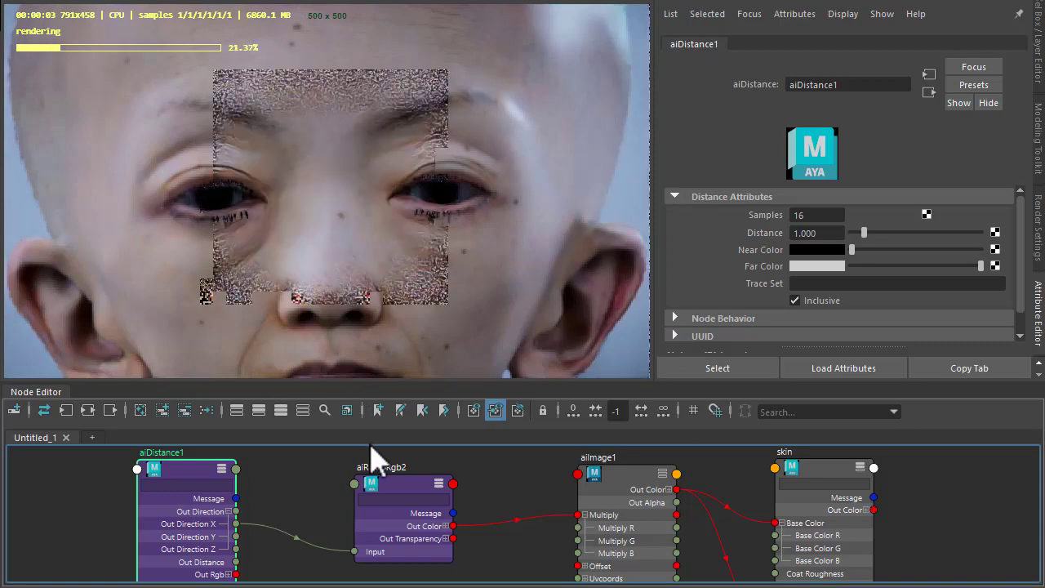
{"action": "type", "text": "10.000"}
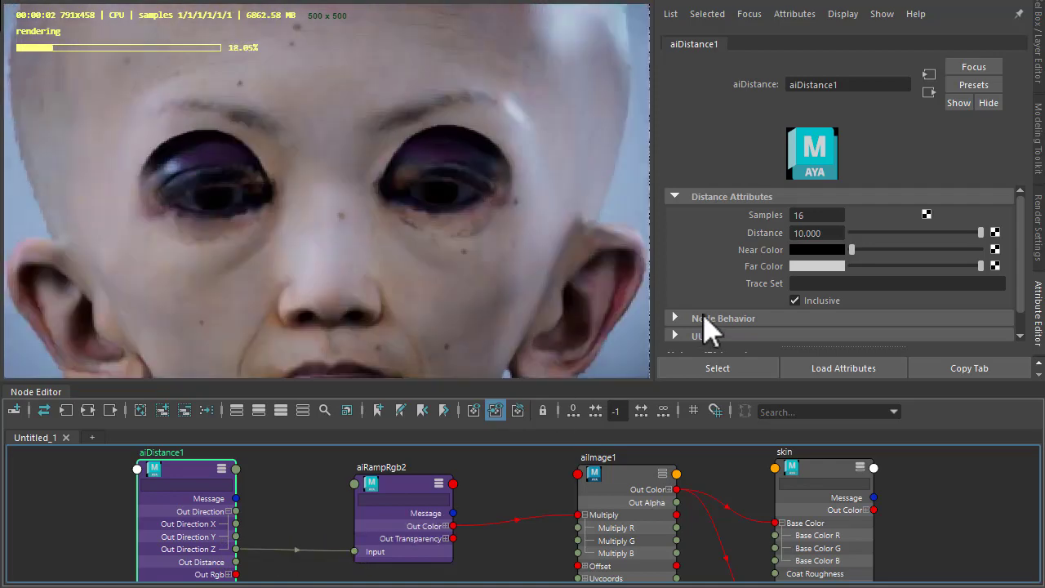
{"action": "left_click_drag", "start_coordinate": [980, 232], "coordinate": [881, 232]}
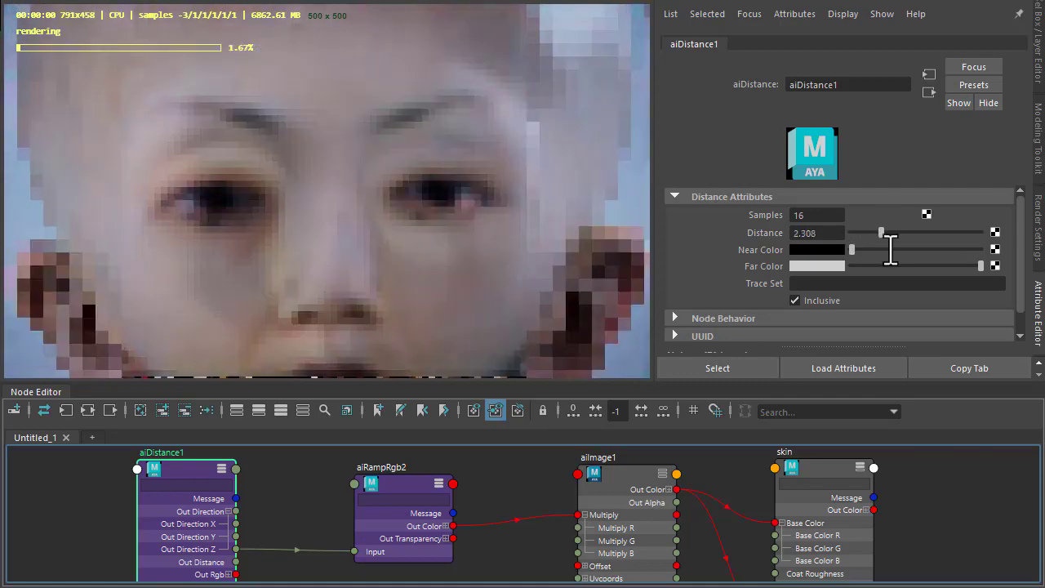
{"action": "left_click_drag", "start_coordinate": [882, 232], "coordinate": [980, 232]}
{"action": "type", "text": "8"}
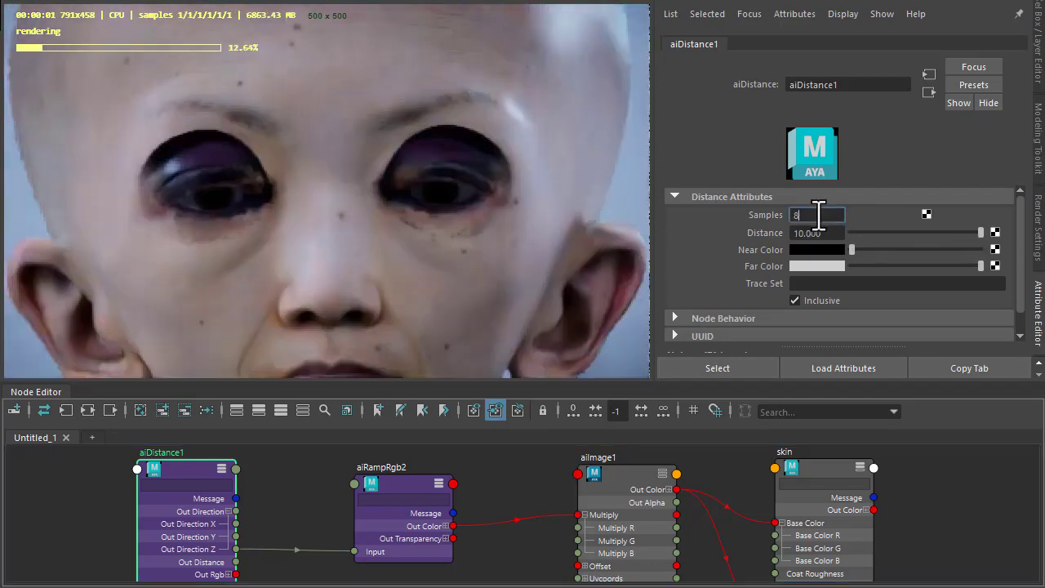
{"action": "type", "text": "4"}
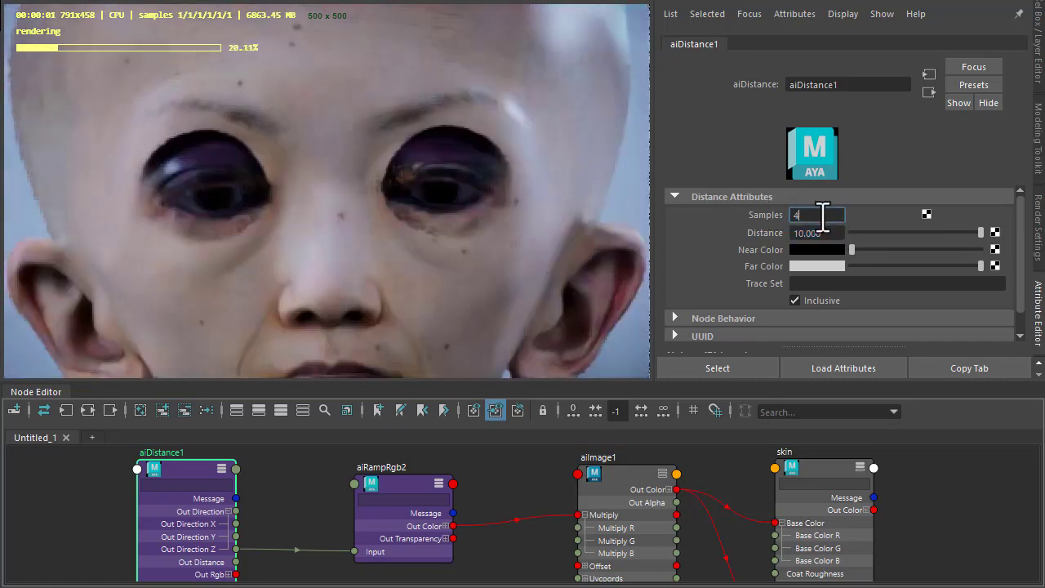
{"action": "left_click", "coordinate": [816, 232]}
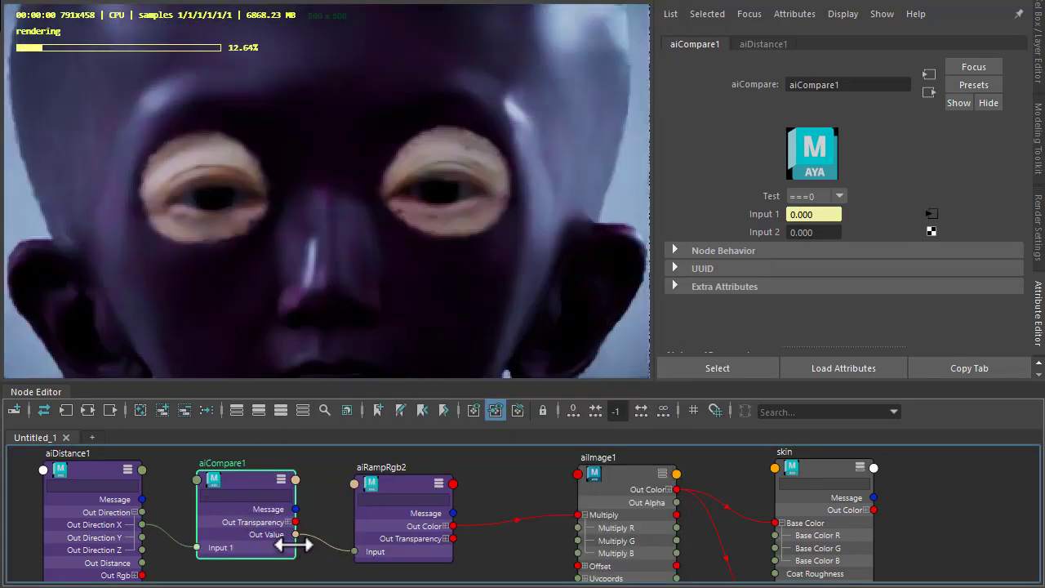
Step: Cycle aiCompare1's Test through ==, >, <, >= to find a hard-edged eye-socket makeup mask
{"action": "left_click", "coordinate": [817, 196]}
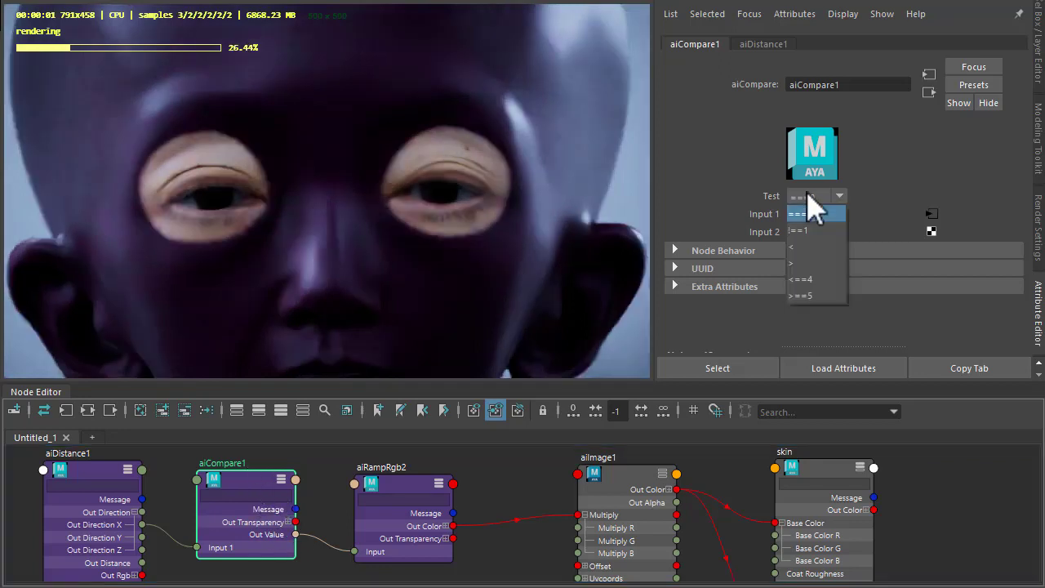
{"action": "left_click", "coordinate": [799, 230]}
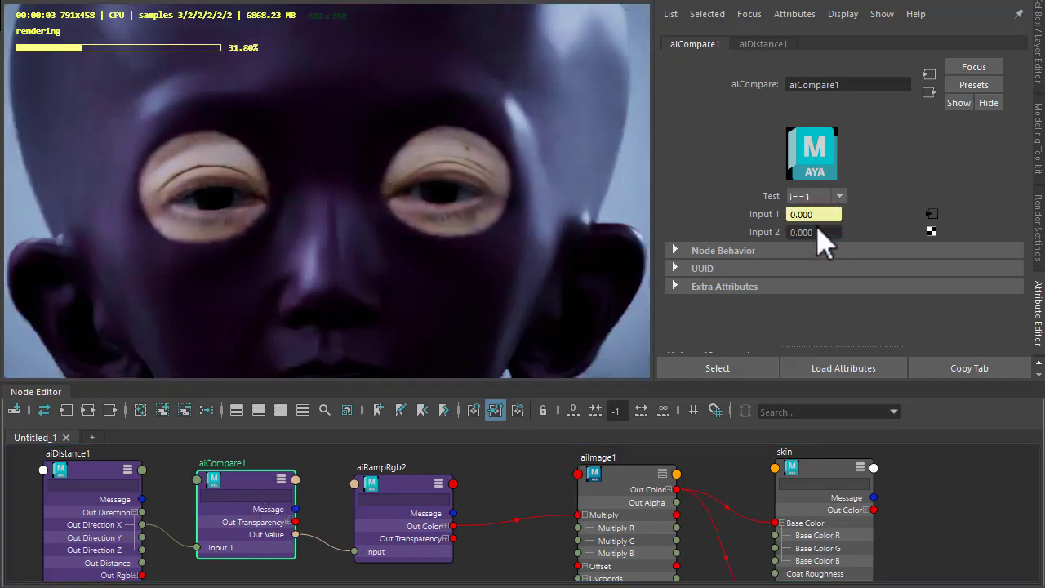
{"action": "left_click", "coordinate": [817, 196]}
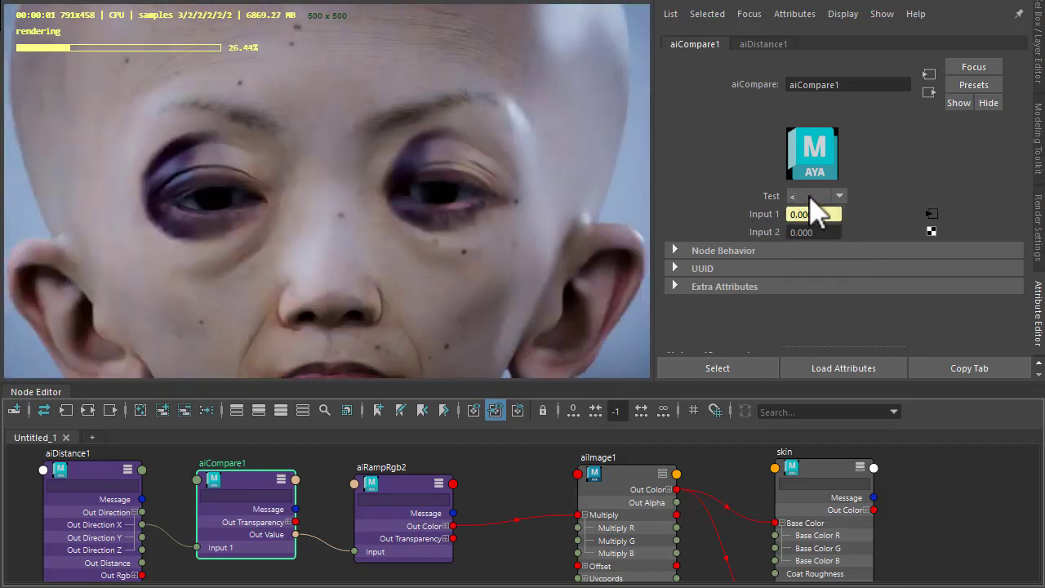
{"action": "left_click", "coordinate": [817, 196]}
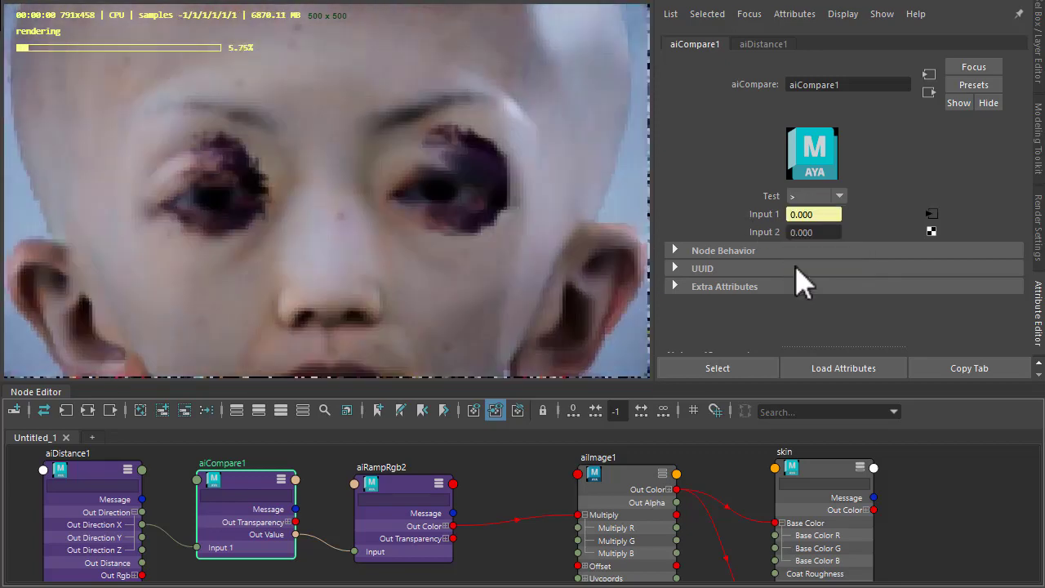
{"action": "left_click", "coordinate": [817, 196]}
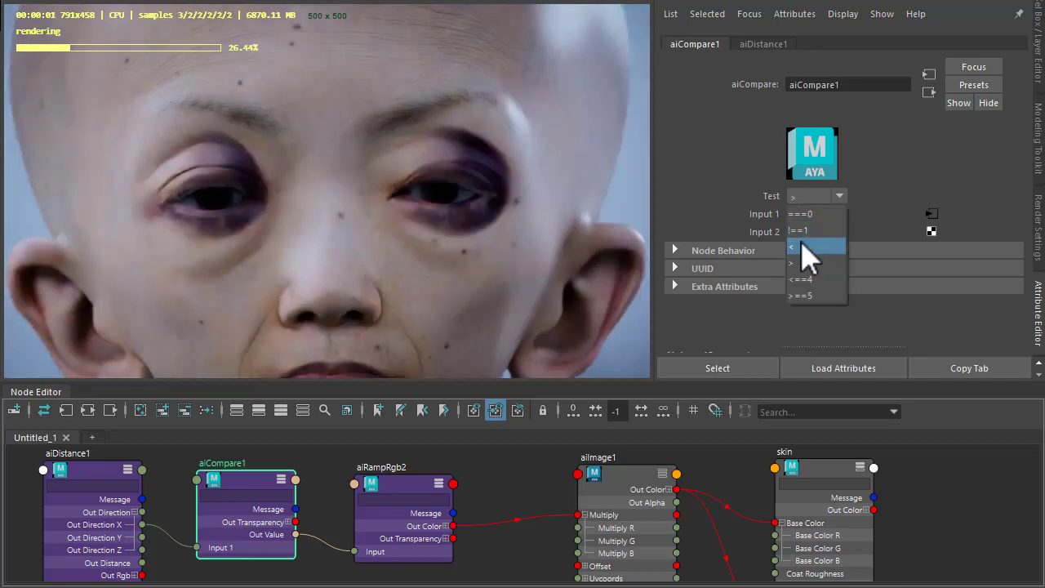
{"action": "left_click", "coordinate": [803, 294]}
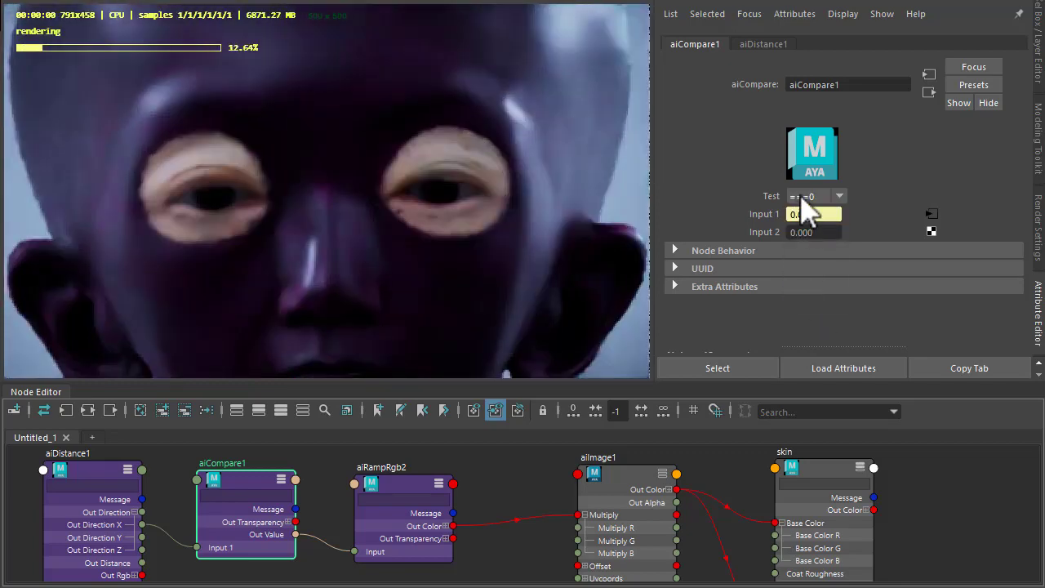
{"action": "left_click", "coordinate": [816, 196]}
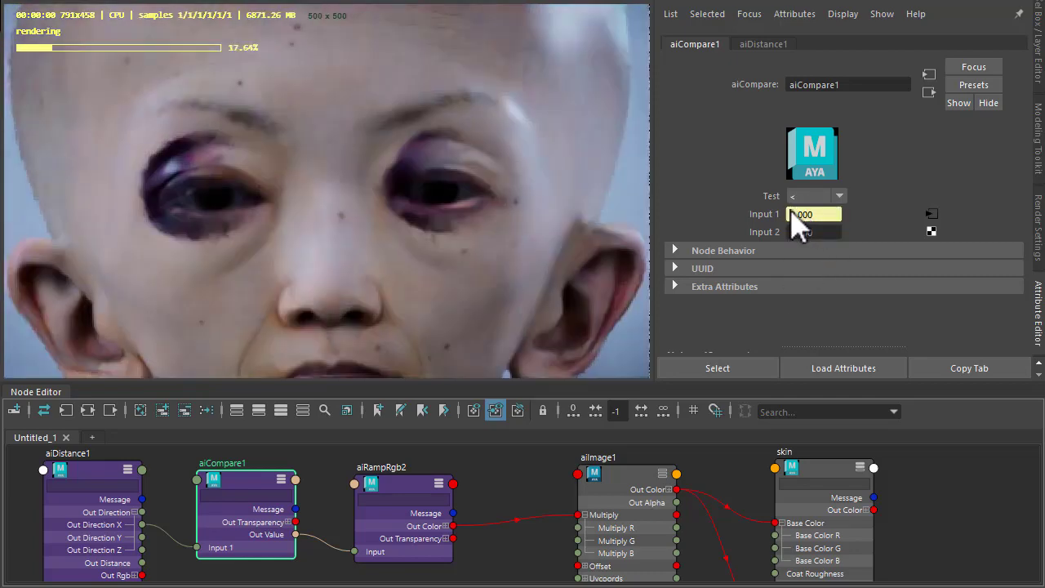